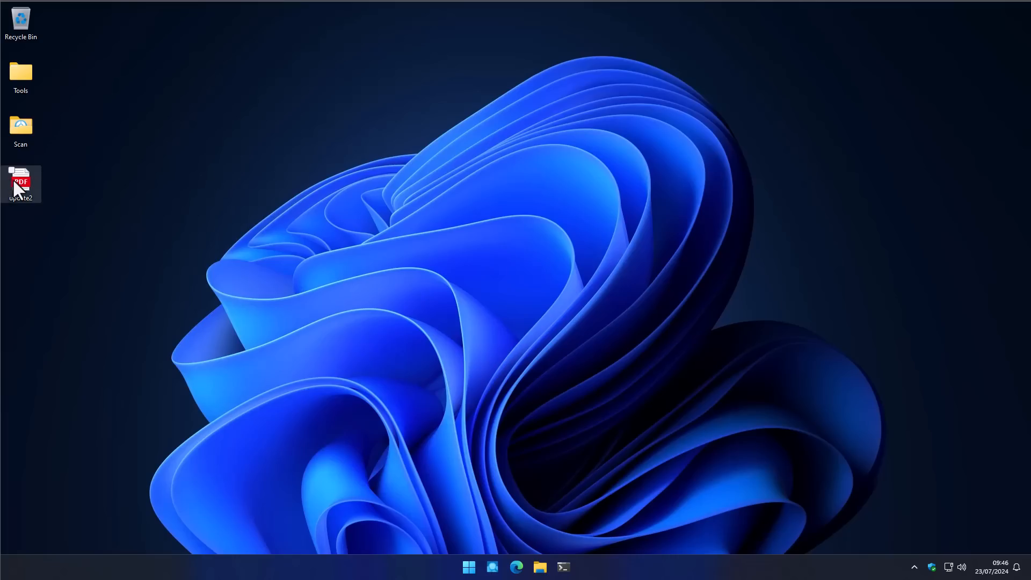
# Open update2.pdf from the desktop and highlight its 'issue isolated' sentence and the paragraph blaming IT managers.
pyautogui.doubleClick(20, 182)
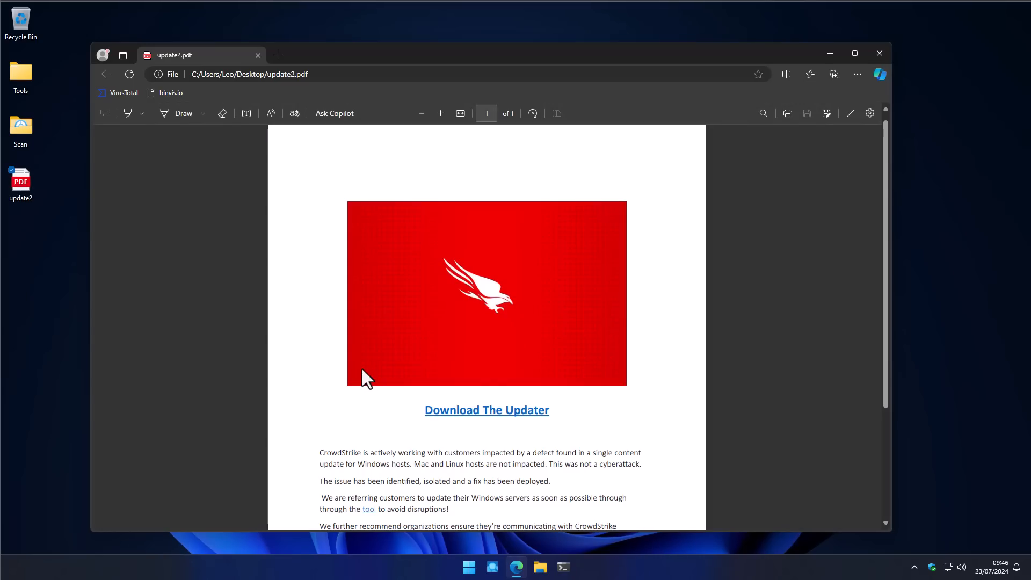
pyautogui.scroll(-3)
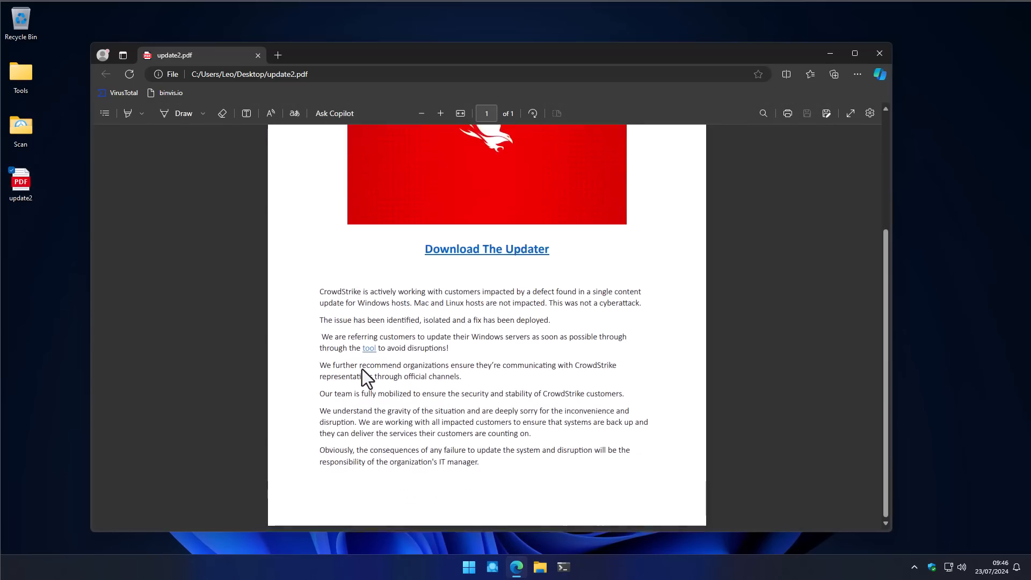
pyautogui.moveTo(449, 282)
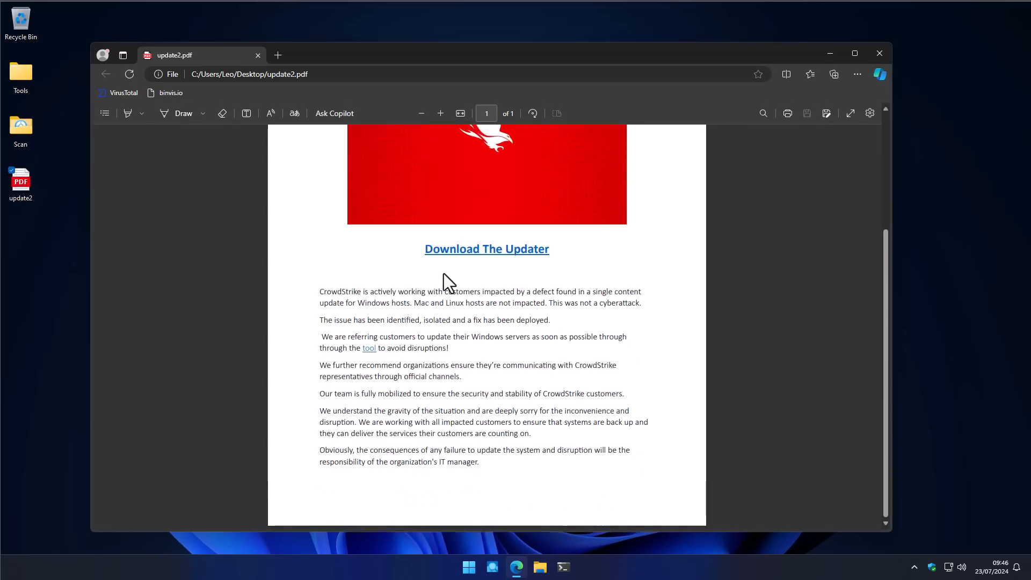
pyautogui.moveTo(356, 362)
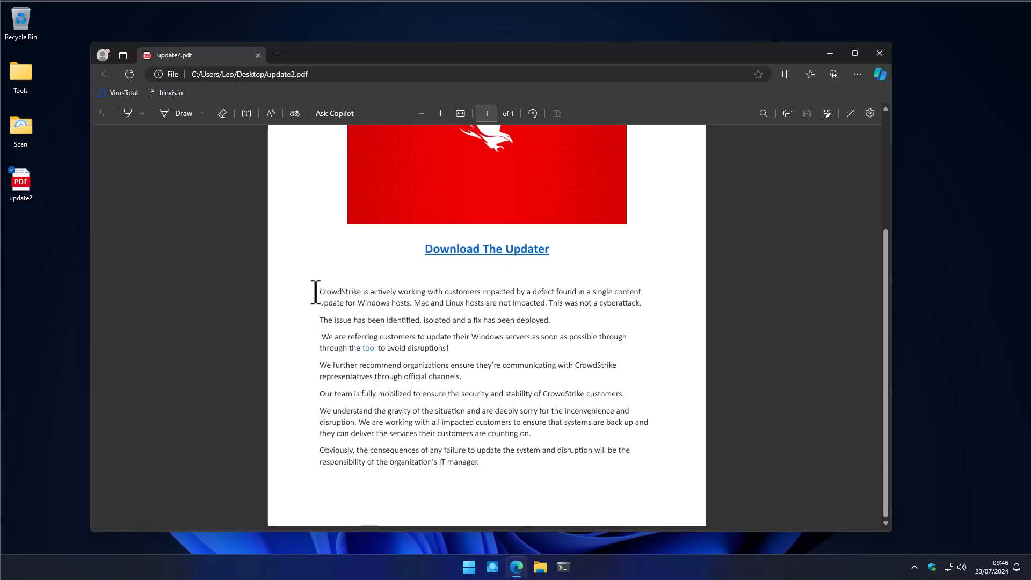
pyautogui.doubleClick(340, 291)
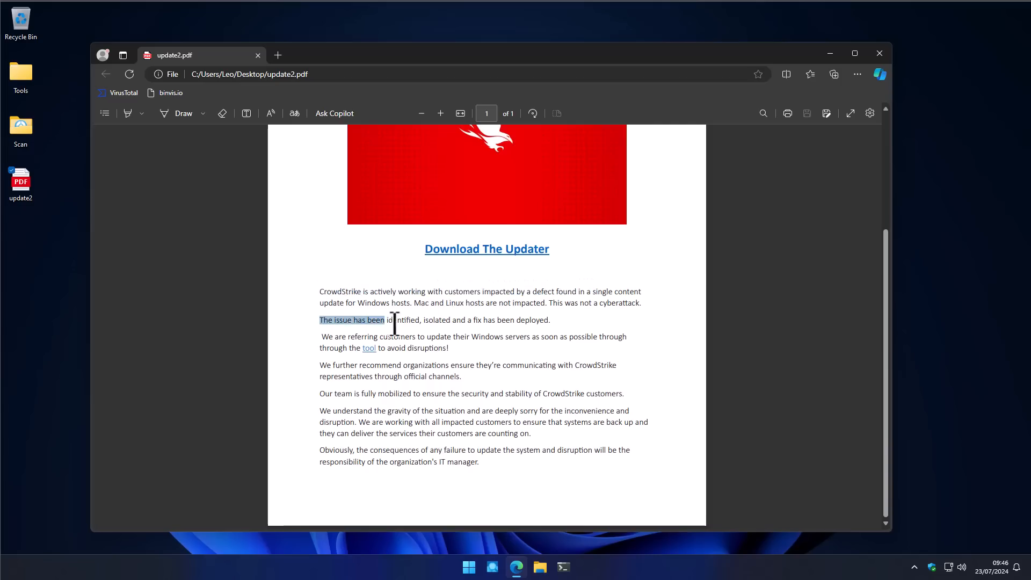
pyautogui.moveTo(393, 319); pyautogui.dragTo(456, 319)
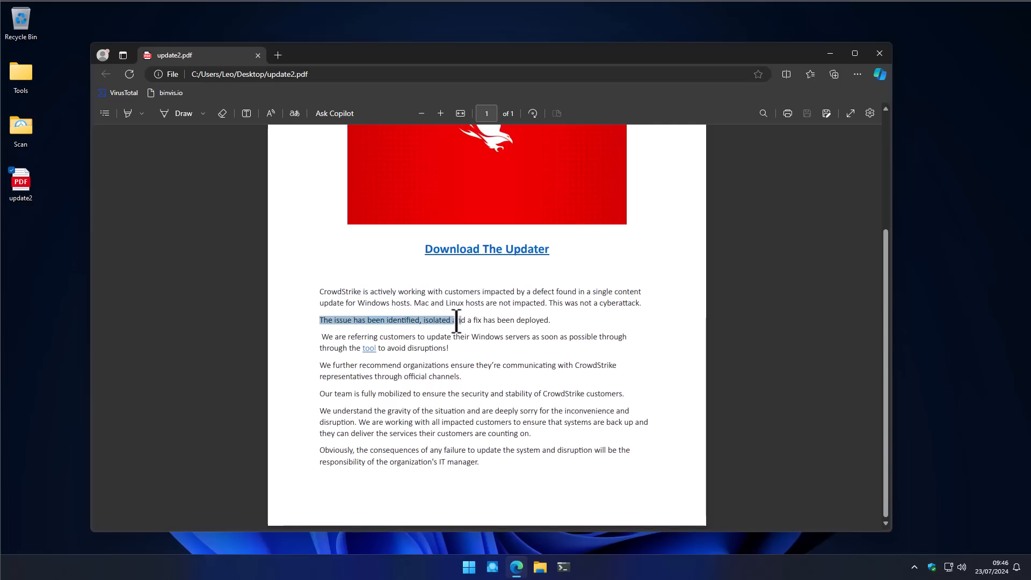
pyautogui.click(372, 320)
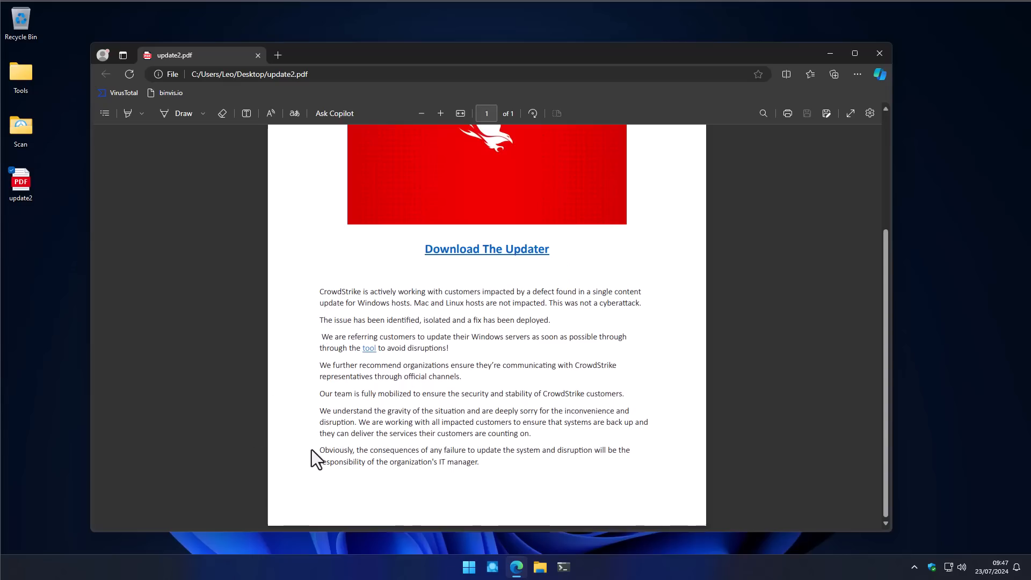
pyautogui.moveTo(319, 450); pyautogui.dragTo(453, 450)
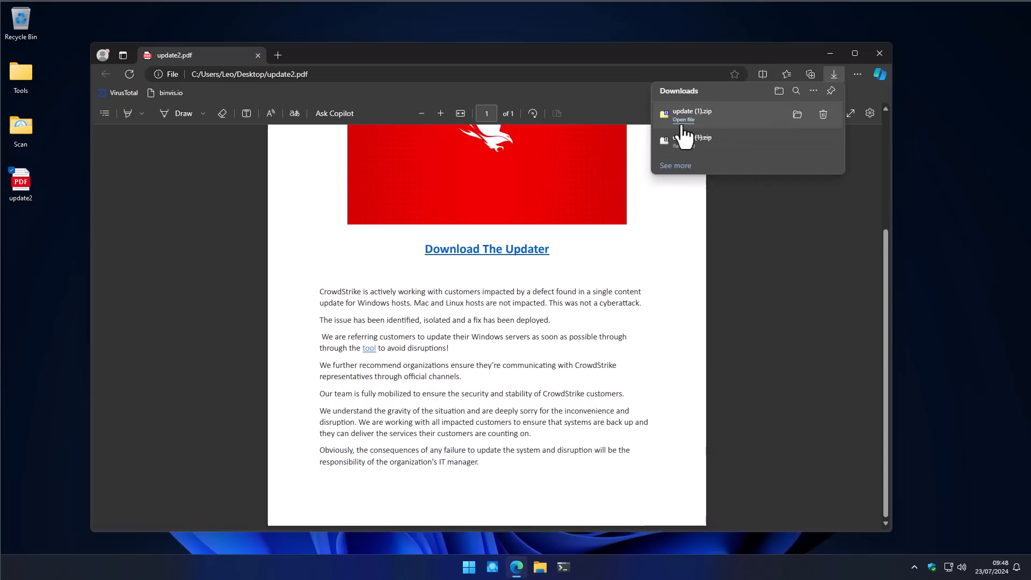
# Open update (1).zip in 7-Zip, enter the update folder and accept CrowdStrike.exe's fake update prompt.
pyautogui.click(684, 119)
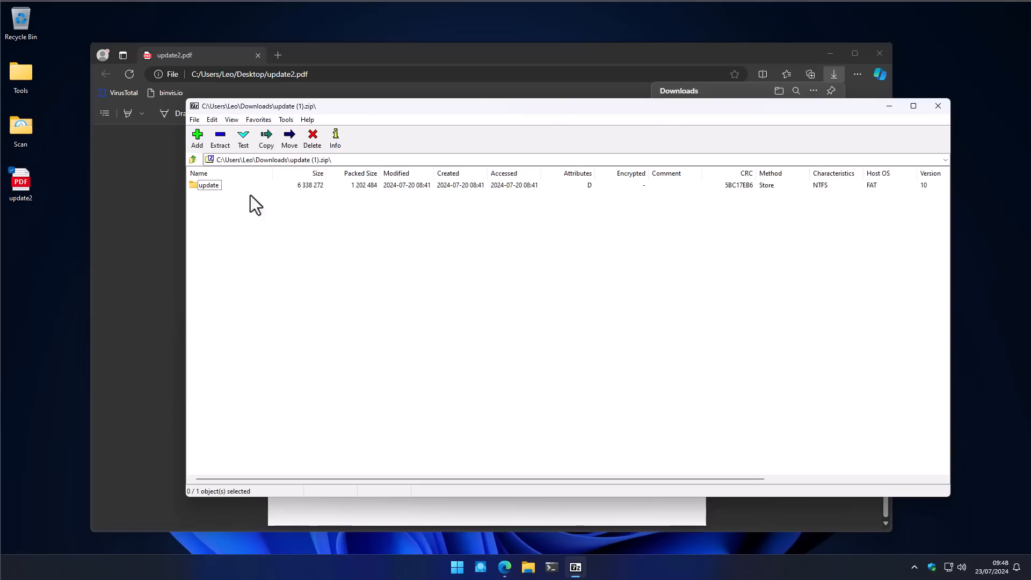
pyautogui.doubleClick(209, 185)
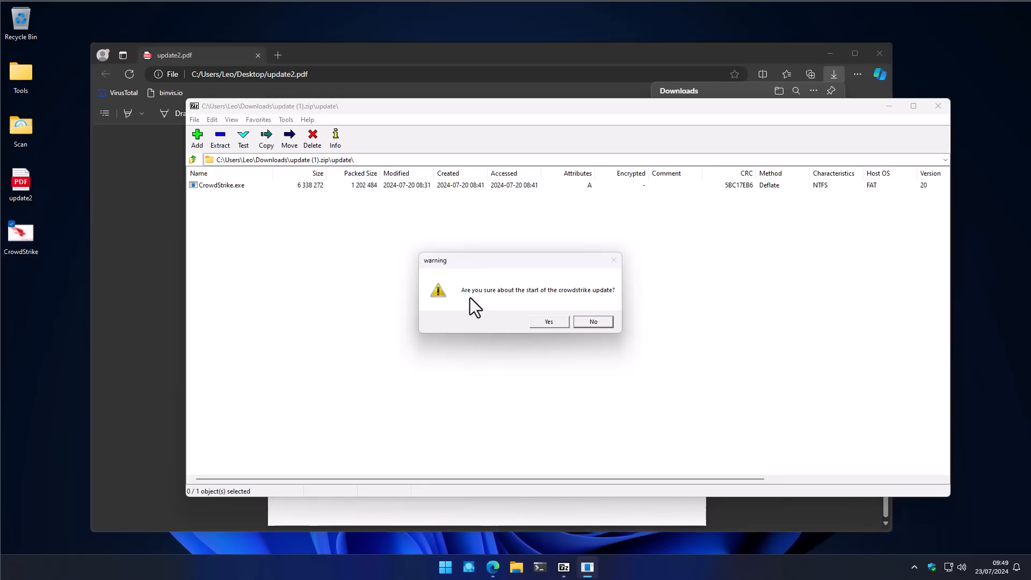
pyautogui.moveTo(597, 309)
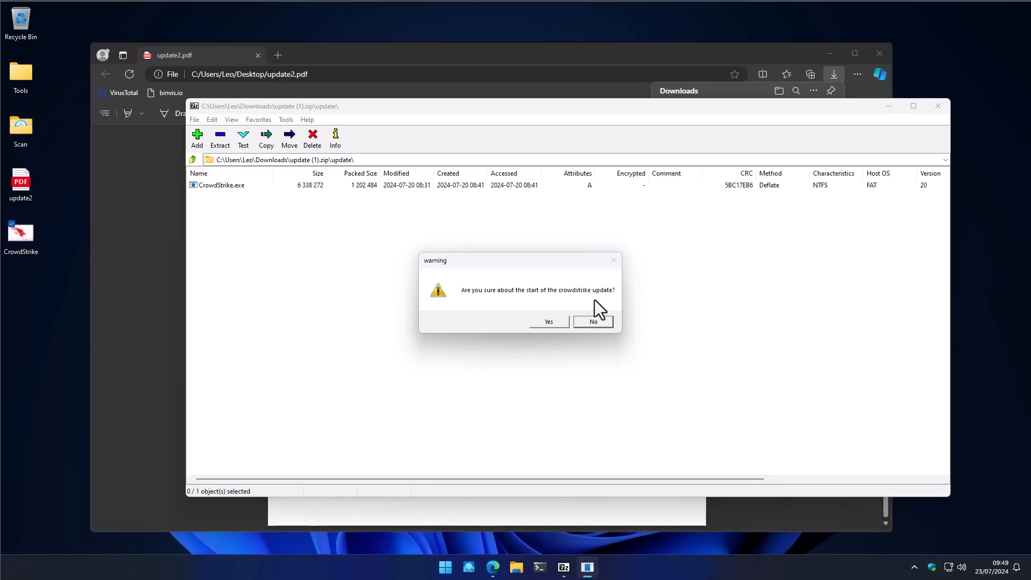
pyautogui.click(549, 321)
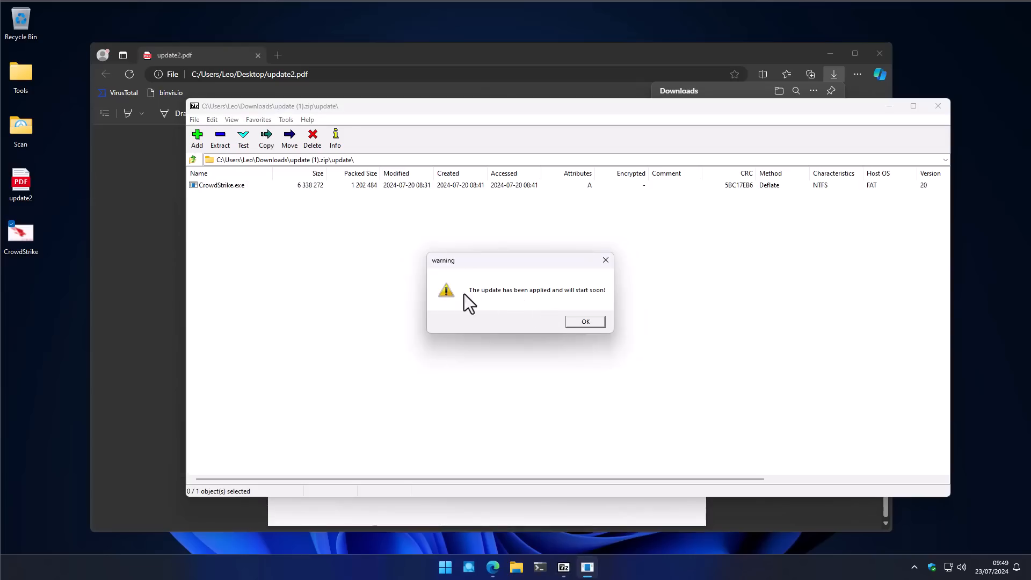
pyautogui.moveTo(514, 306)
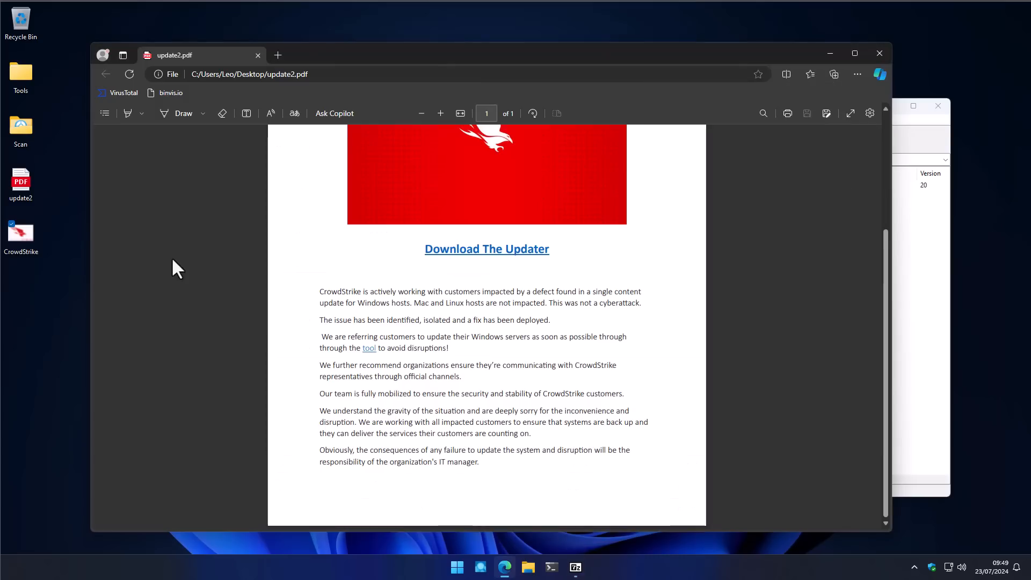
# Navigate to the X post 'How to fix your computer if you are affected by the crowdstrike crash'.
pyautogui.moveTo(548, 303); pyautogui.dragTo(638, 303)
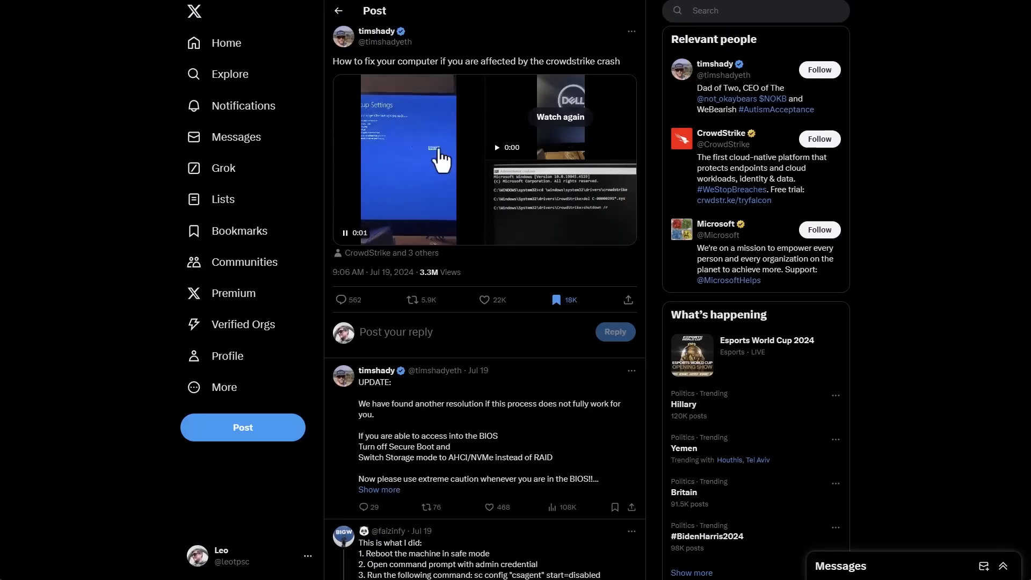
# View the crash-fix post's media full screen, then bring up ANY.RUN's post listing 20 CrowdStrike-lookalike domains.
pyautogui.click(485, 160)
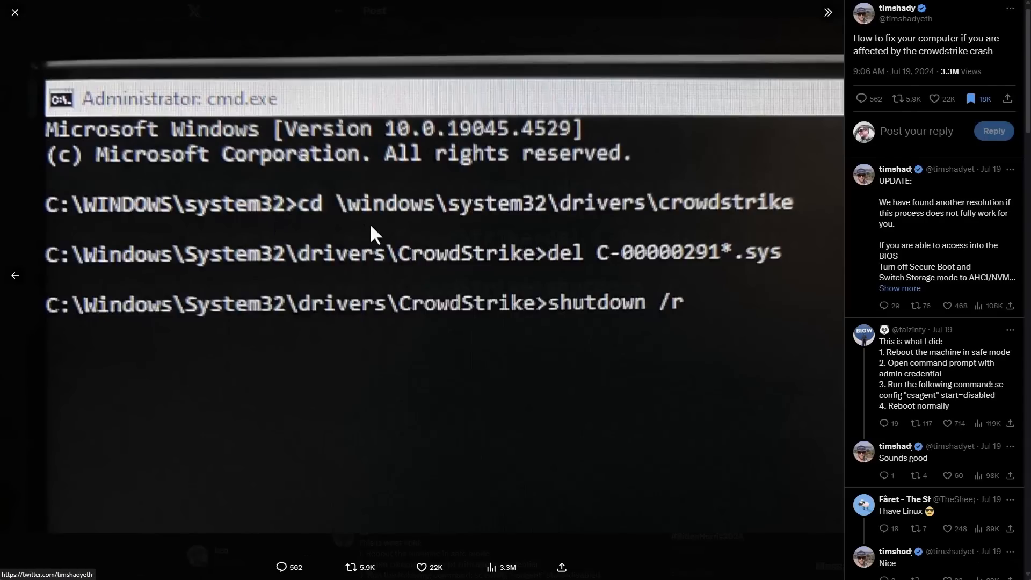
pyautogui.moveTo(742, 283)
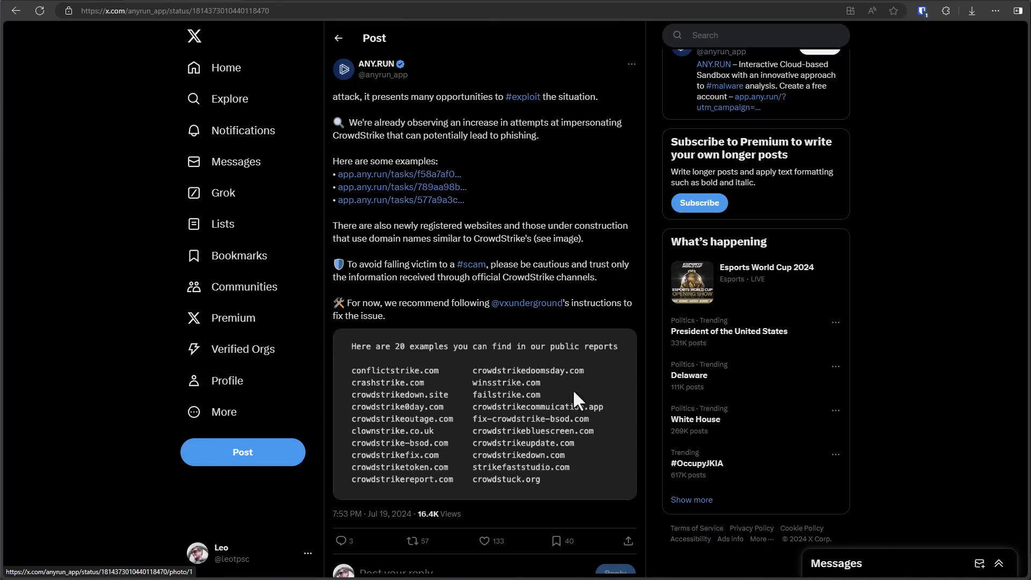
pyautogui.moveTo(457, 391)
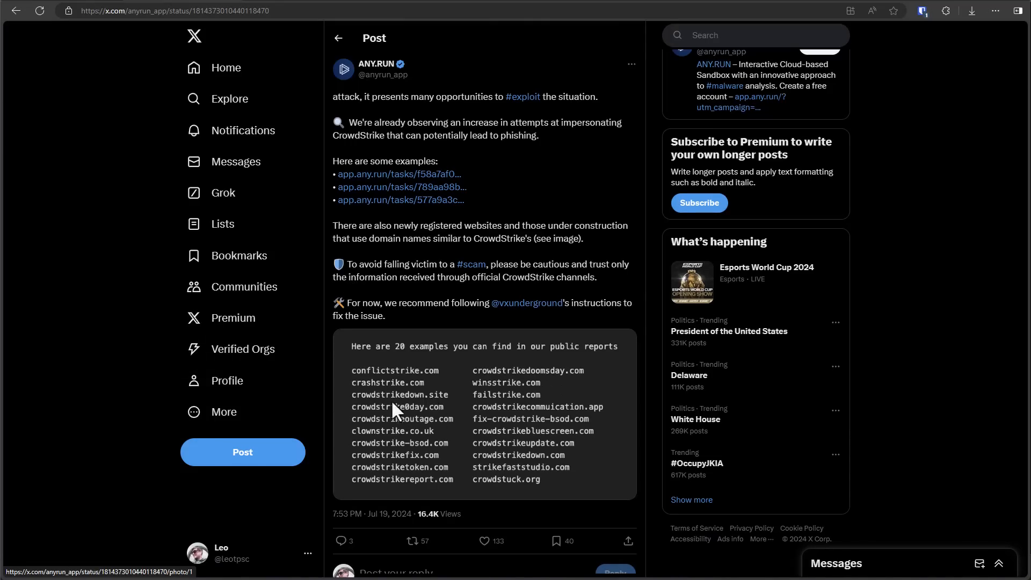
pyautogui.moveTo(555, 450)
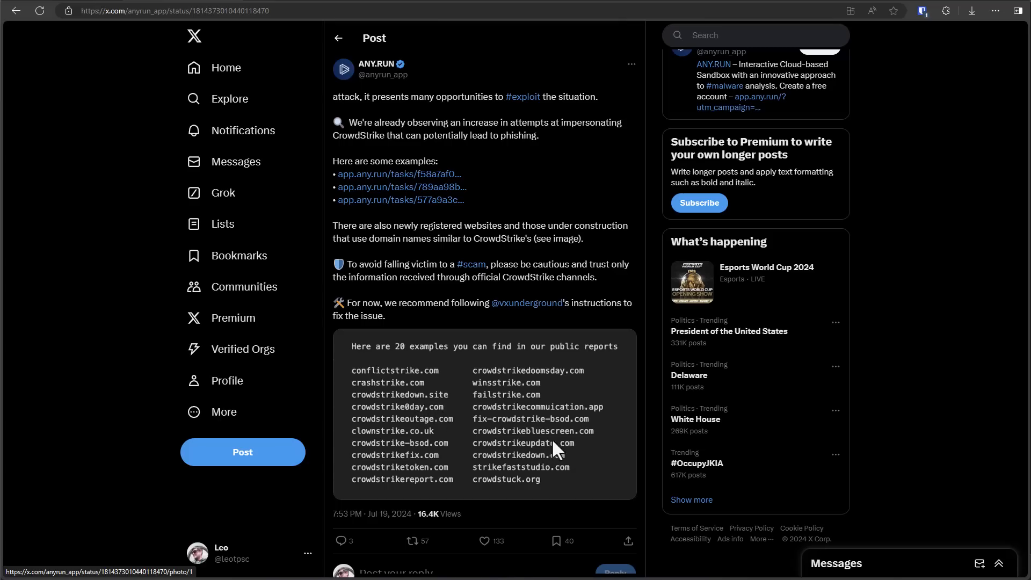
pyautogui.click(398, 174)
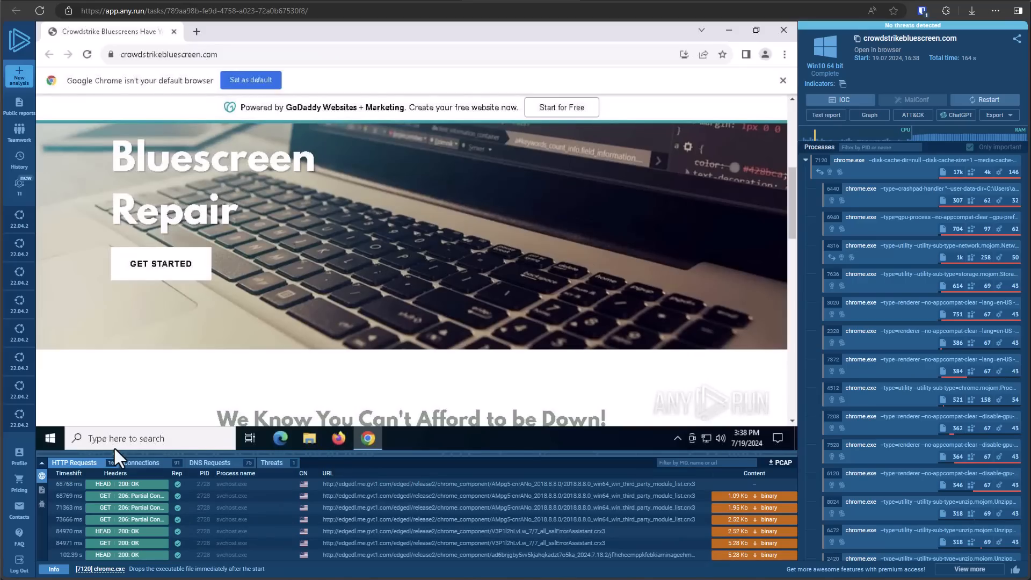
# Scroll the sandboxed crowdstrikebluescreen.com Bluescreen Repair page down to its Contact Us details.
pyautogui.scroll(-3)
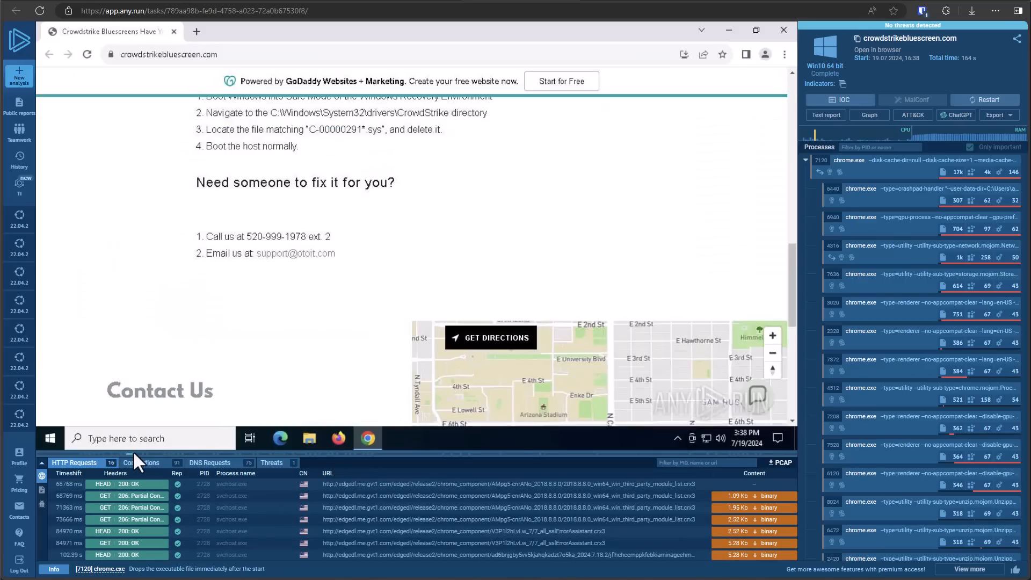
pyautogui.scroll(-3)
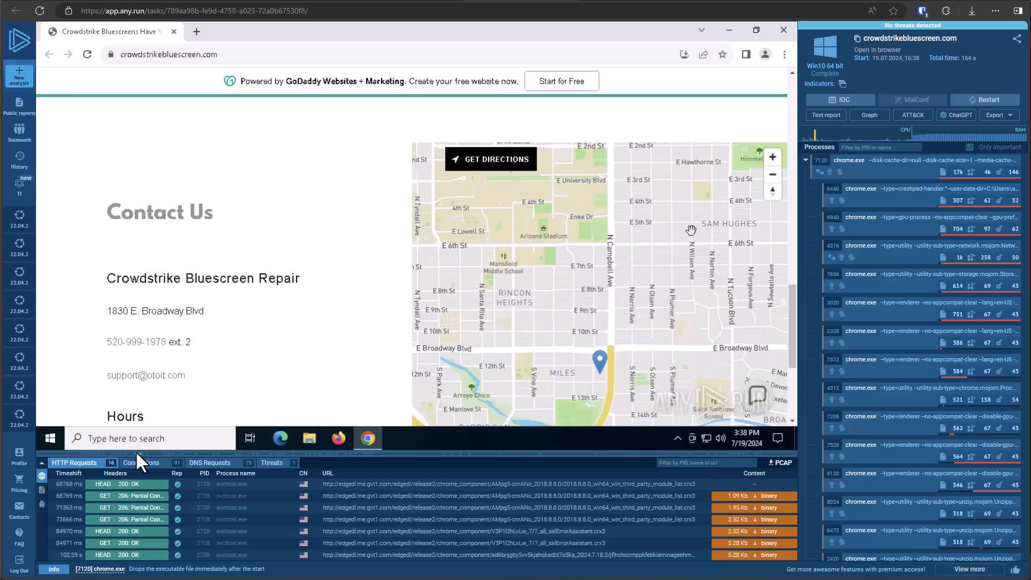
pyautogui.moveTo(142, 461)
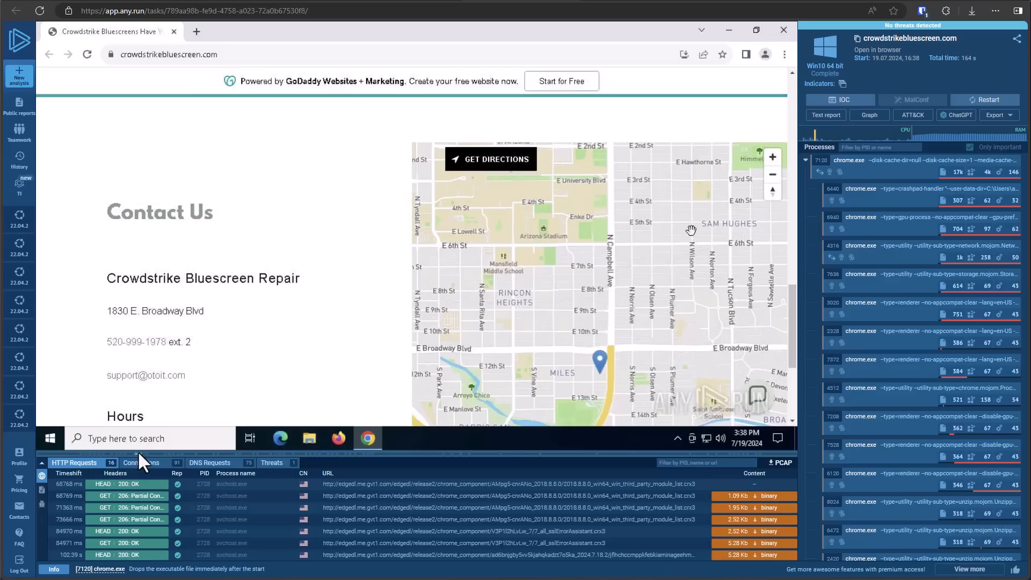
pyautogui.scroll(-3)
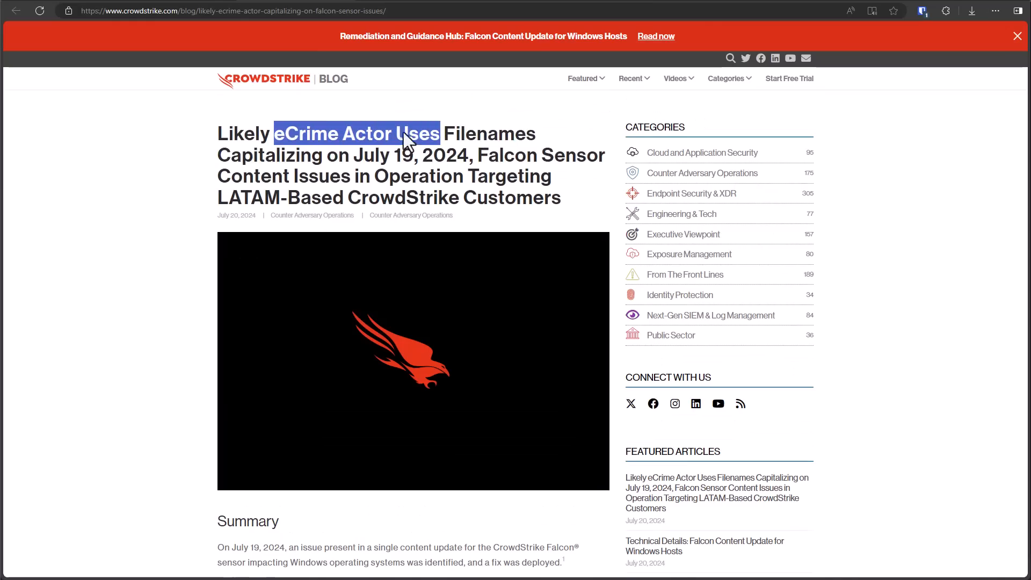
# Highlight 'eCrime Actor Uses' in the title, scroll to the IOC table and select the crowdstrike-hotfix.zip SHA256 hash.
pyautogui.moveTo(405, 138); pyautogui.dragTo(567, 164)
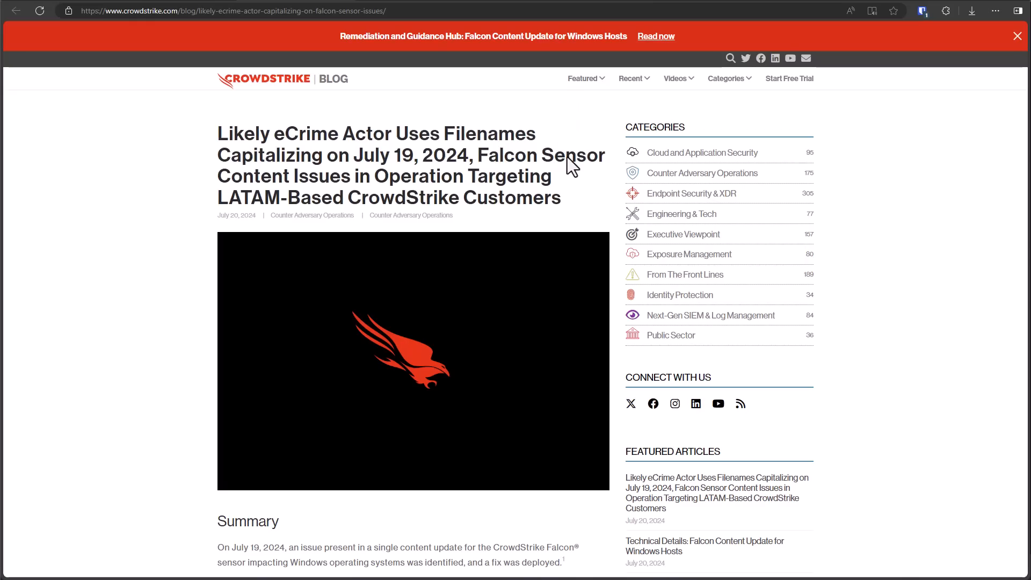
pyautogui.scroll(-3)
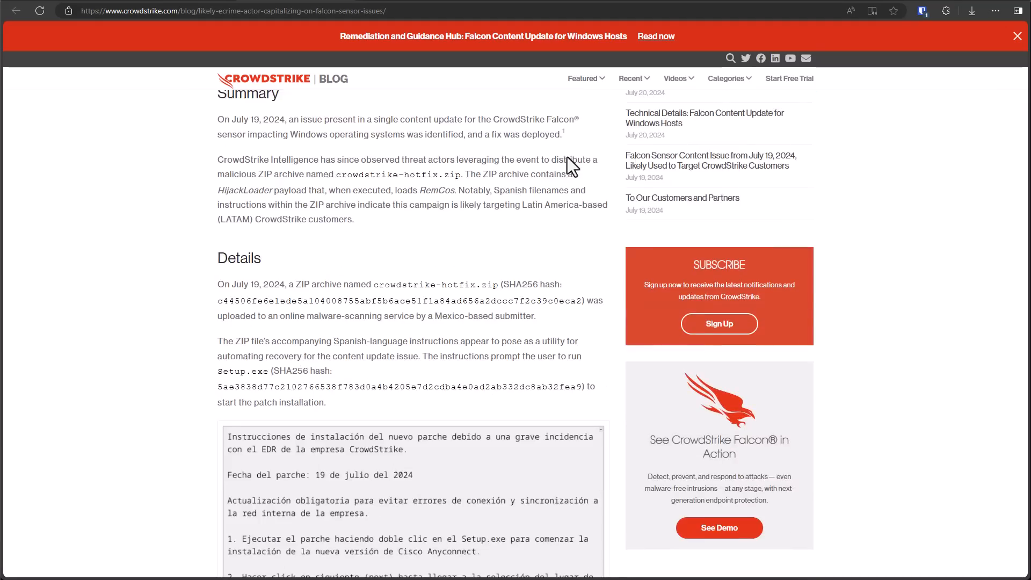
pyautogui.scroll(-3)
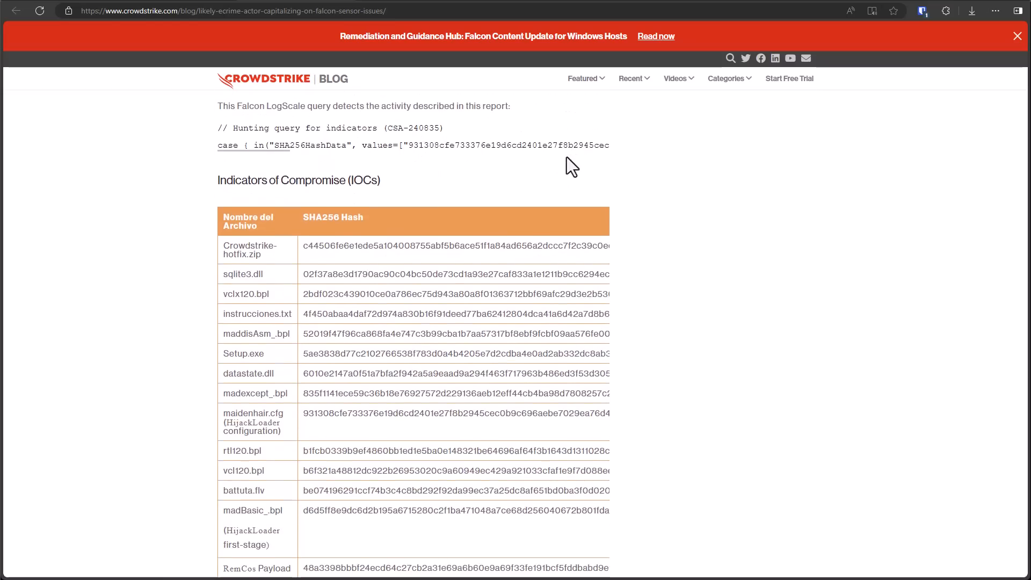
pyautogui.scroll(-3)
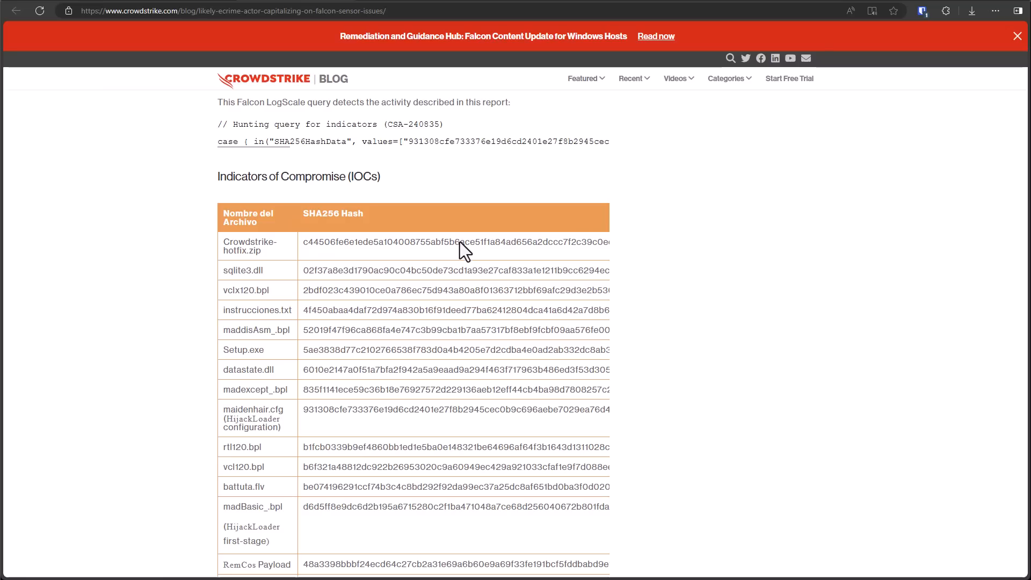
pyautogui.moveTo(338, 253)
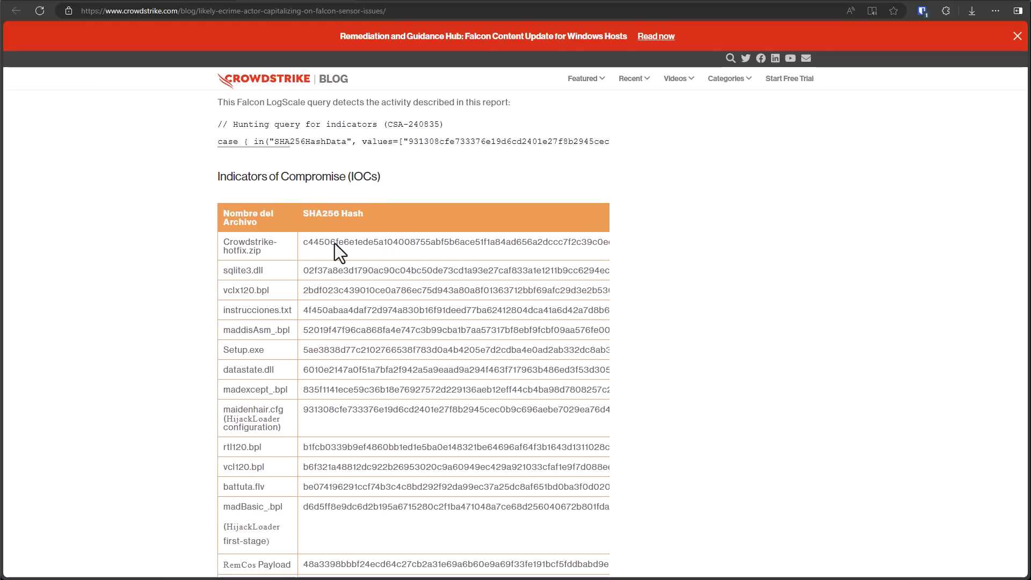
pyautogui.doubleClick(453, 241)
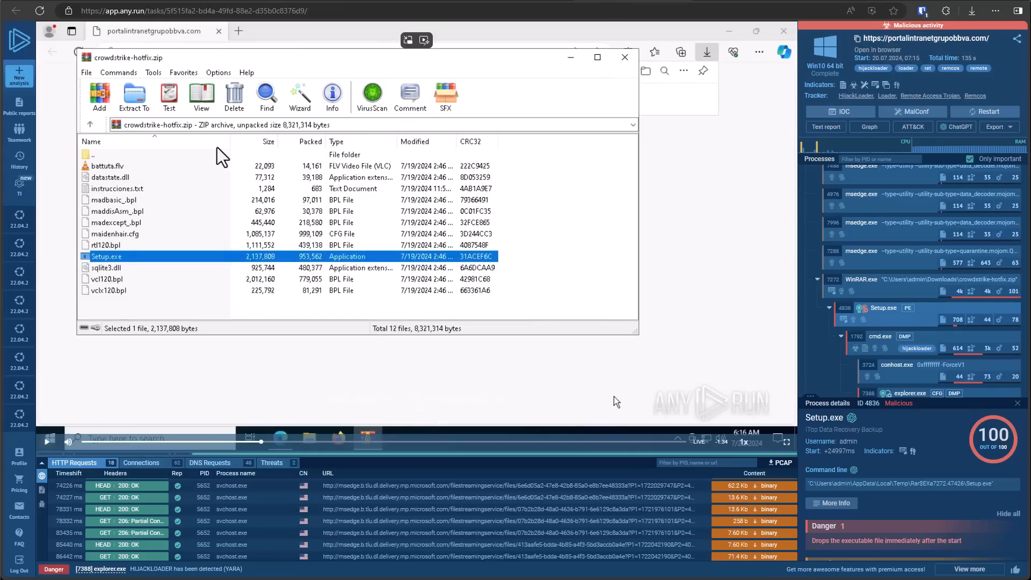
pyautogui.moveTo(209, 148)
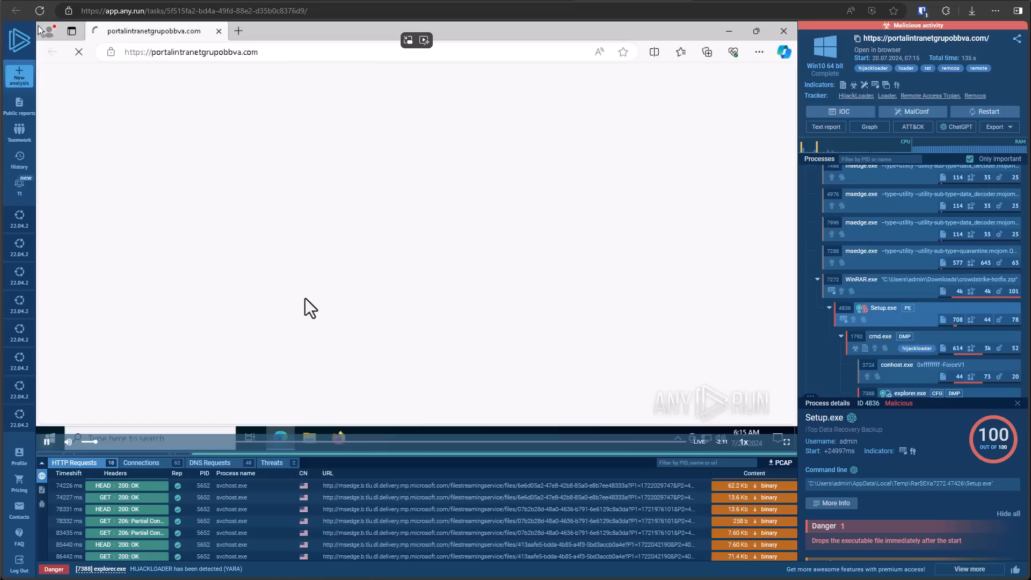
# Replay the sandbox task showing crowdstrike-hotfix.zip downloaded and Setup.exe dropping executable files.
pyautogui.click(707, 52)
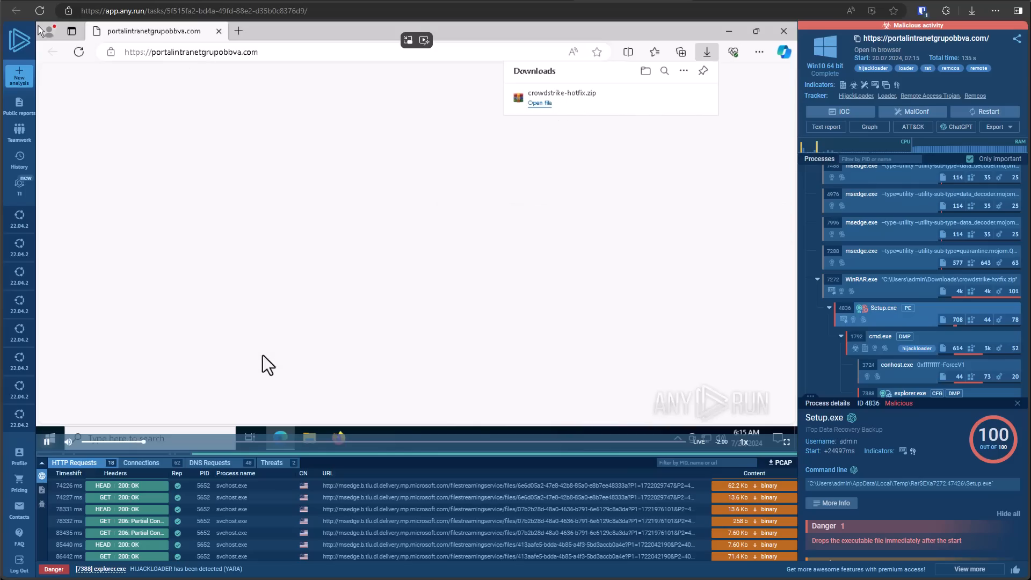
pyautogui.click(539, 103)
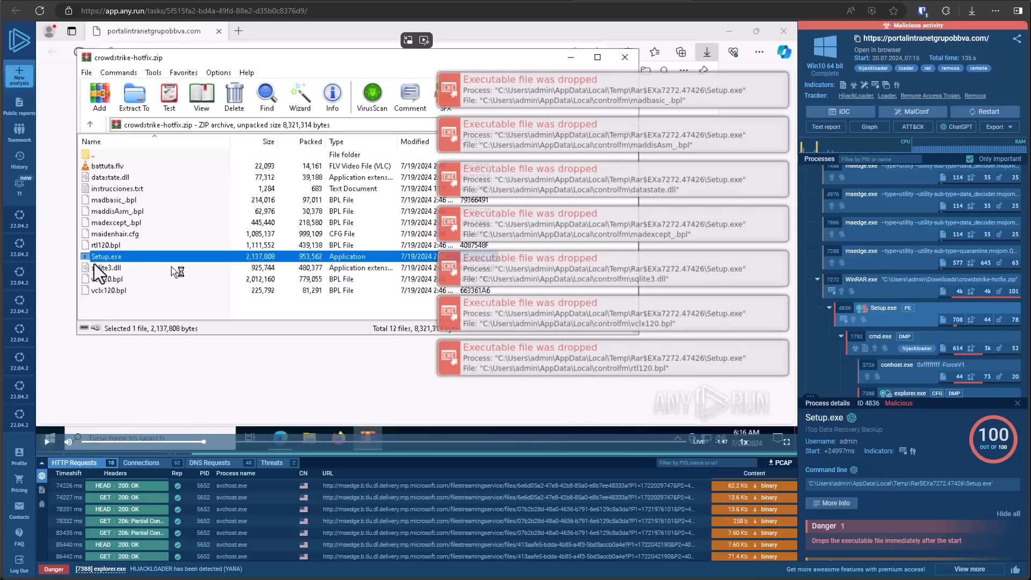
pyautogui.moveTo(280, 292)
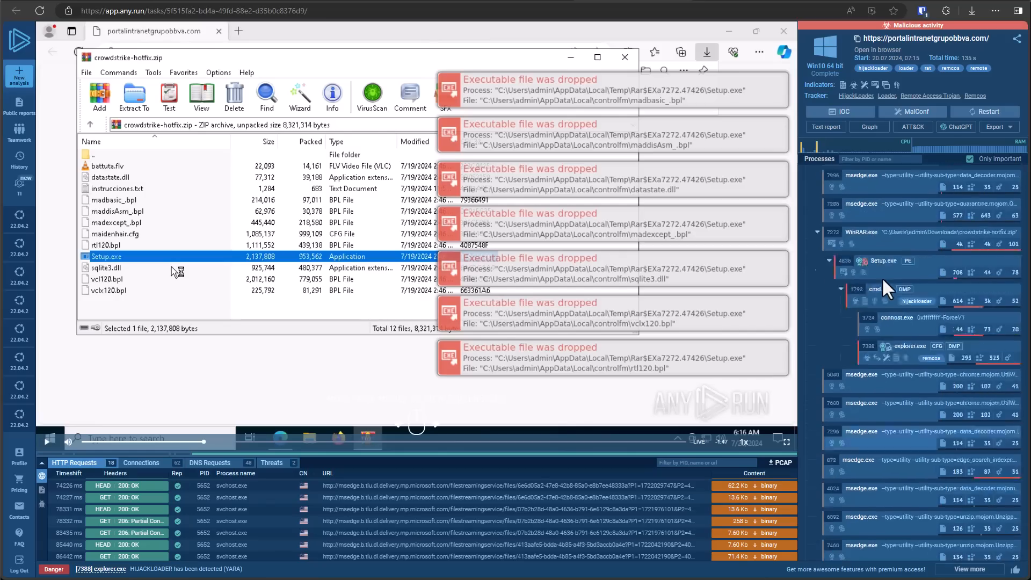
# Select Setup.exe in the Processes tree to show its CMD, cookie-stealing and dropped-DLL warnings.
pyautogui.click(882, 260)
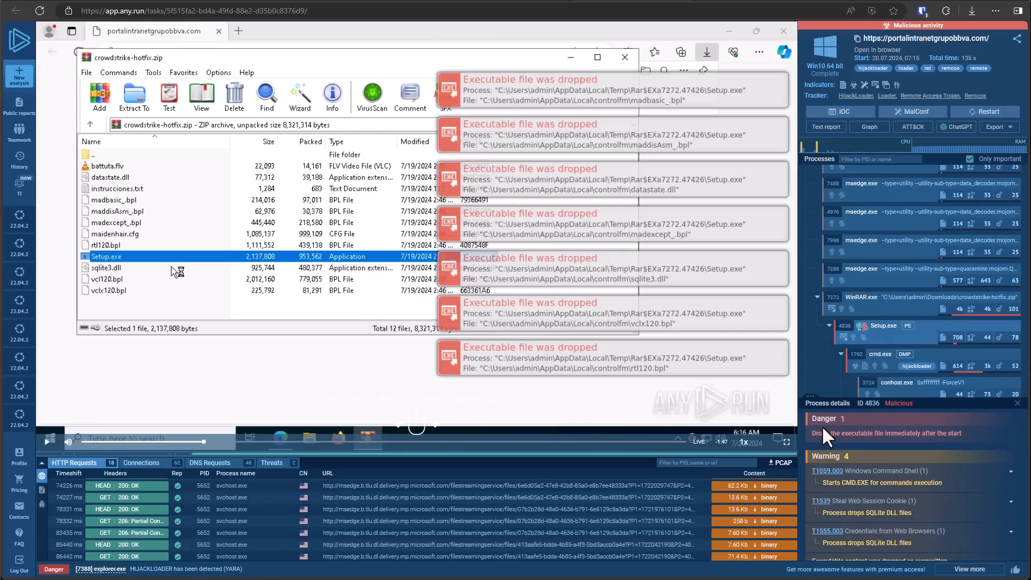
pyautogui.moveTo(898, 414)
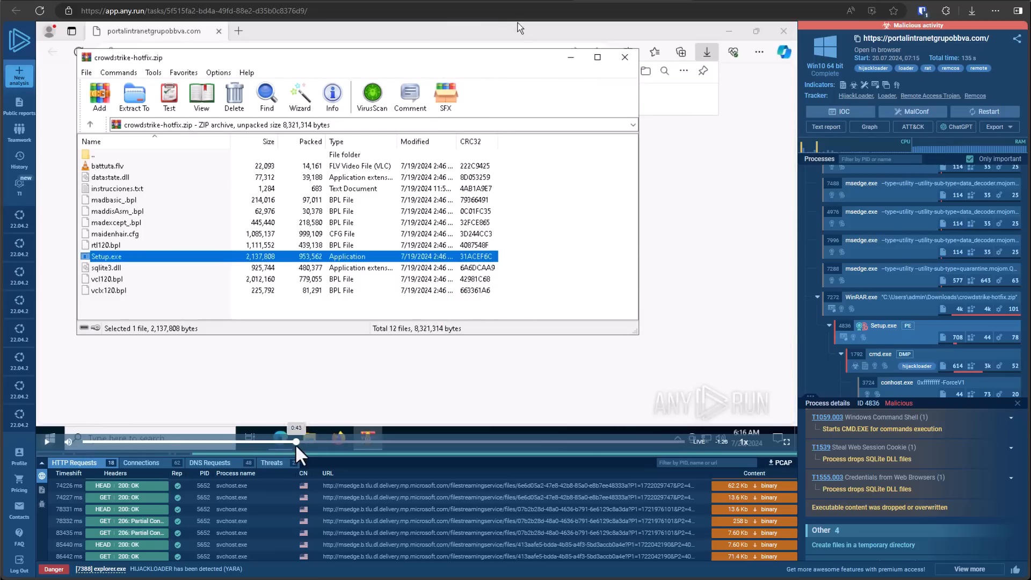
pyautogui.moveTo(296, 442); pyautogui.dragTo(450, 442)
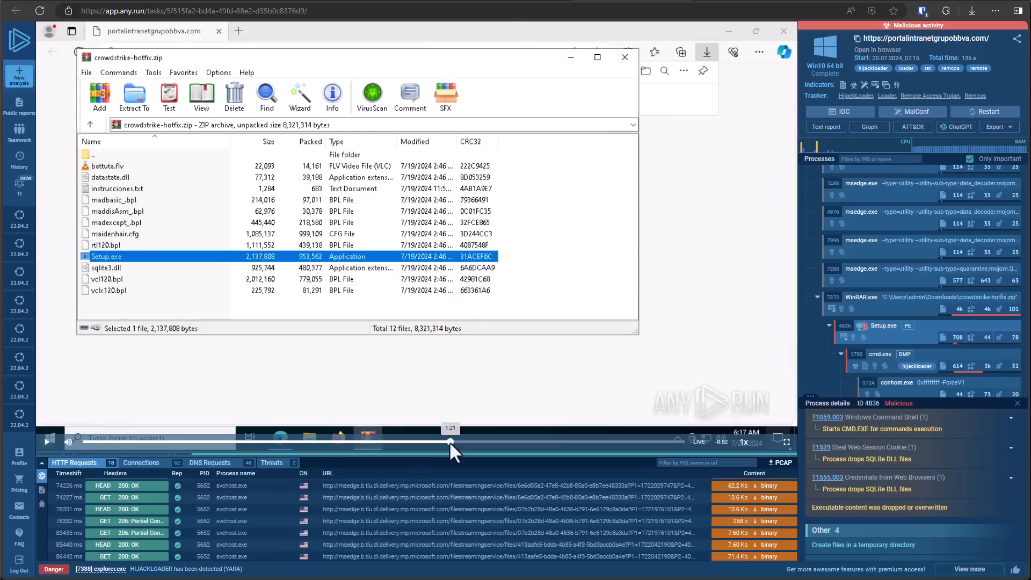
pyautogui.moveTo(450, 442); pyautogui.dragTo(582, 441)
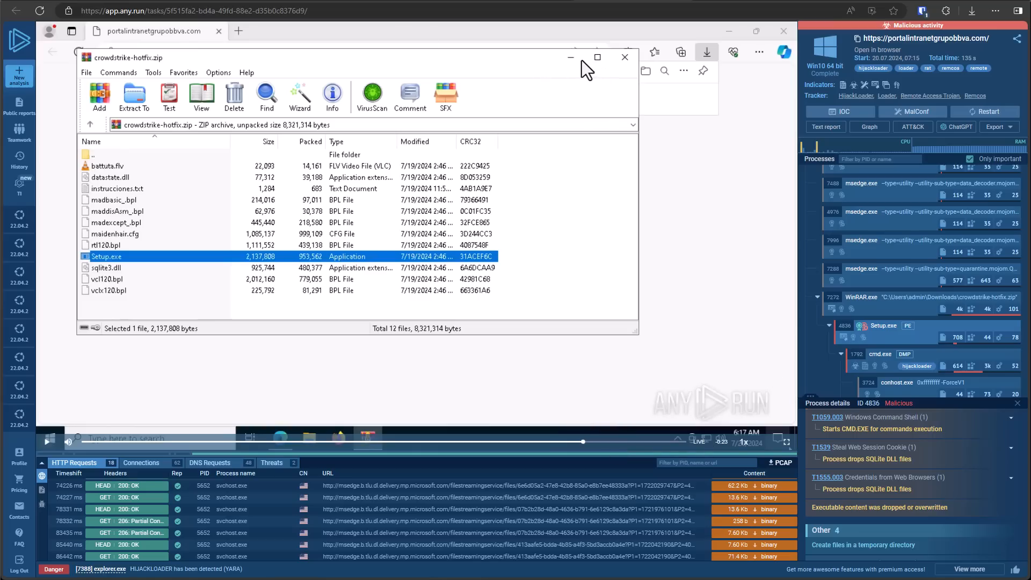
pyautogui.moveTo(581, 68)
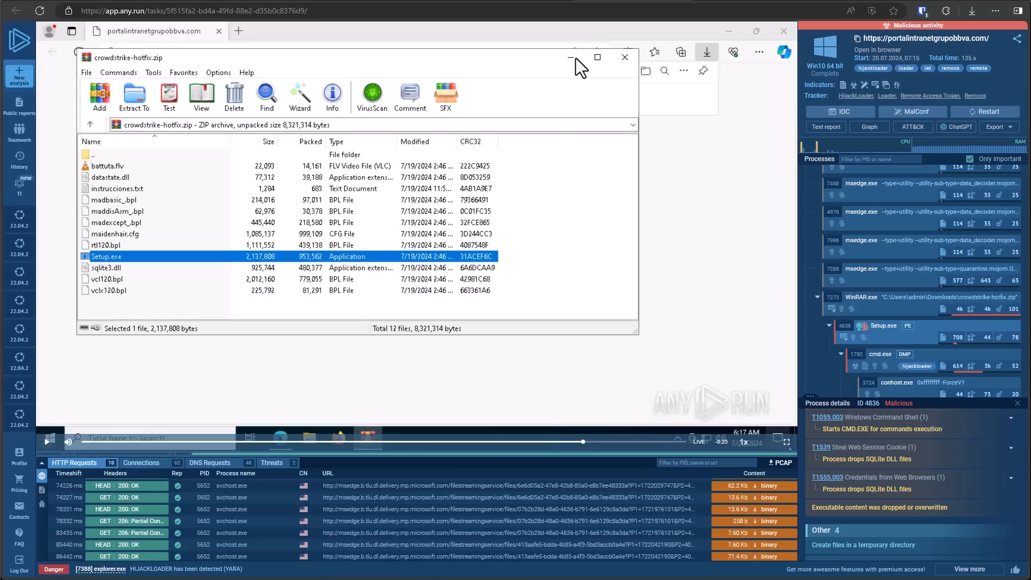
pyautogui.moveTo(171, 78)
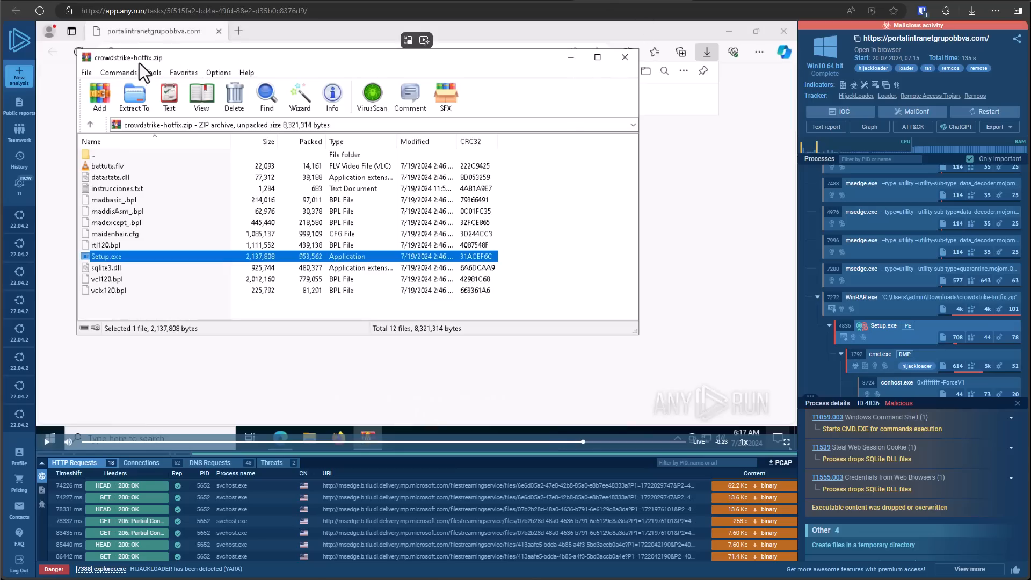
pyautogui.moveTo(177, 77)
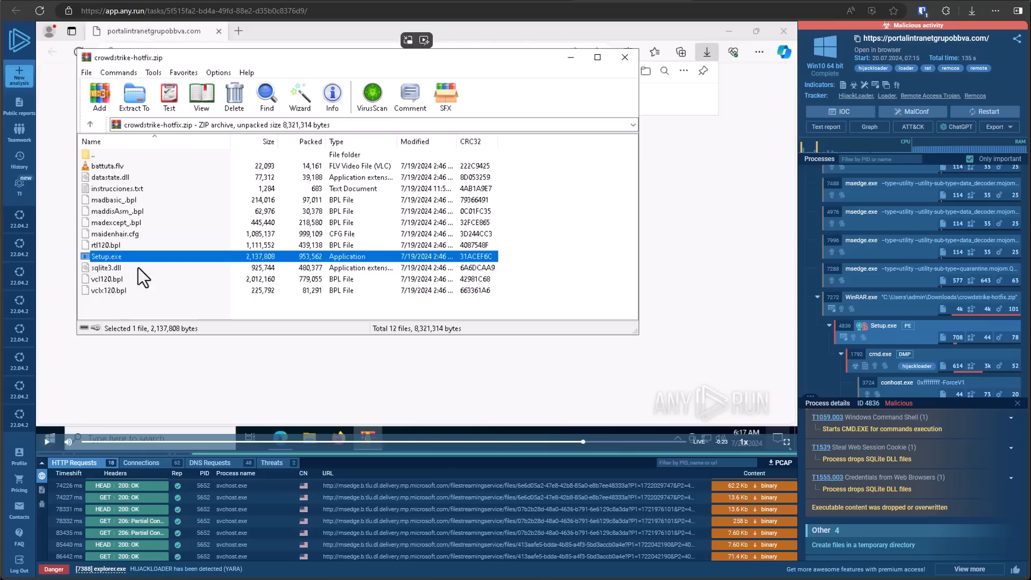
pyautogui.moveTo(135, 281)
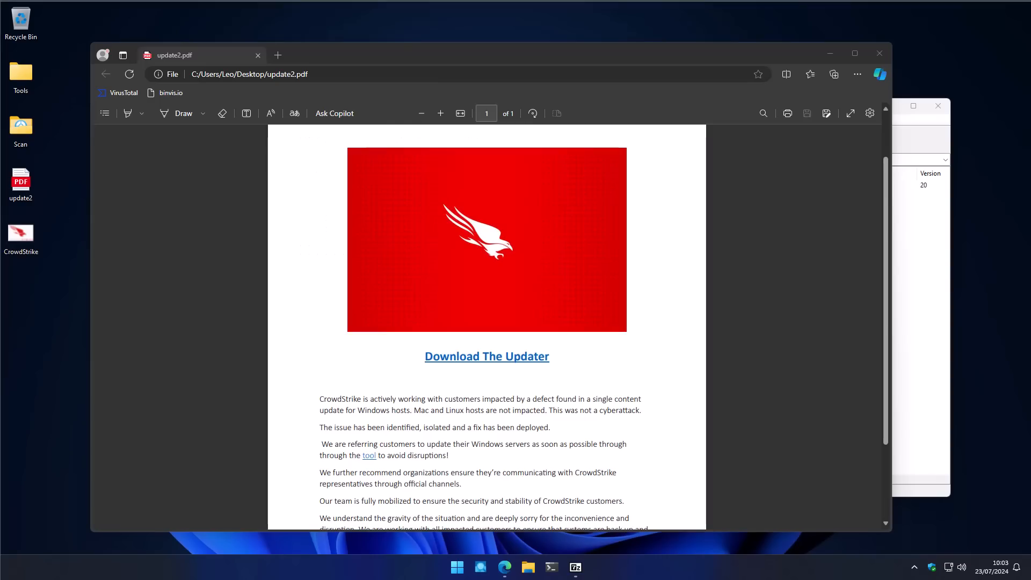
pyautogui.moveTo(375, 428)
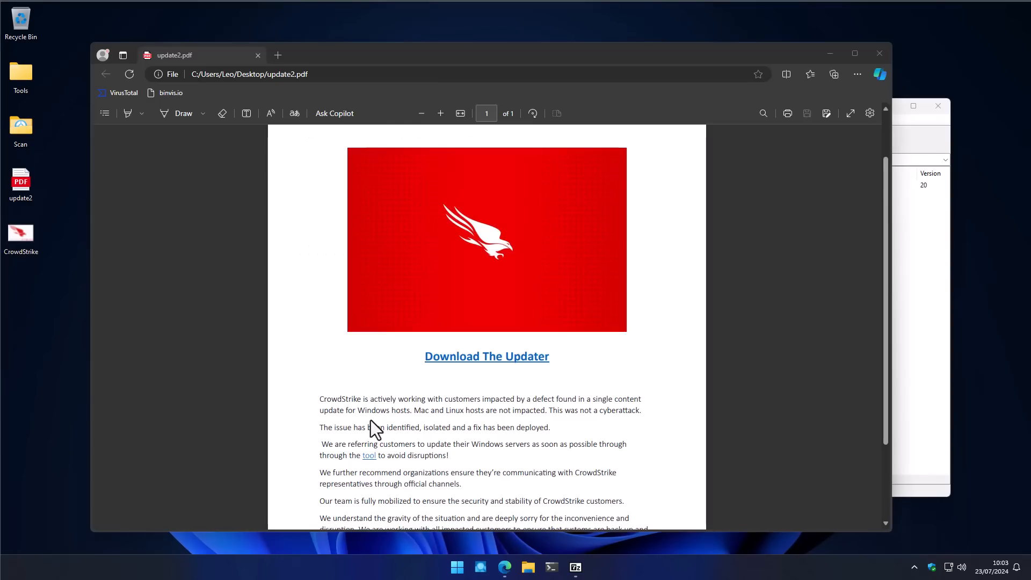
# Scroll update2.pdf to its closing IT manager warning and reveal the Storj-hosted update.zip link.
pyautogui.scroll(-3)
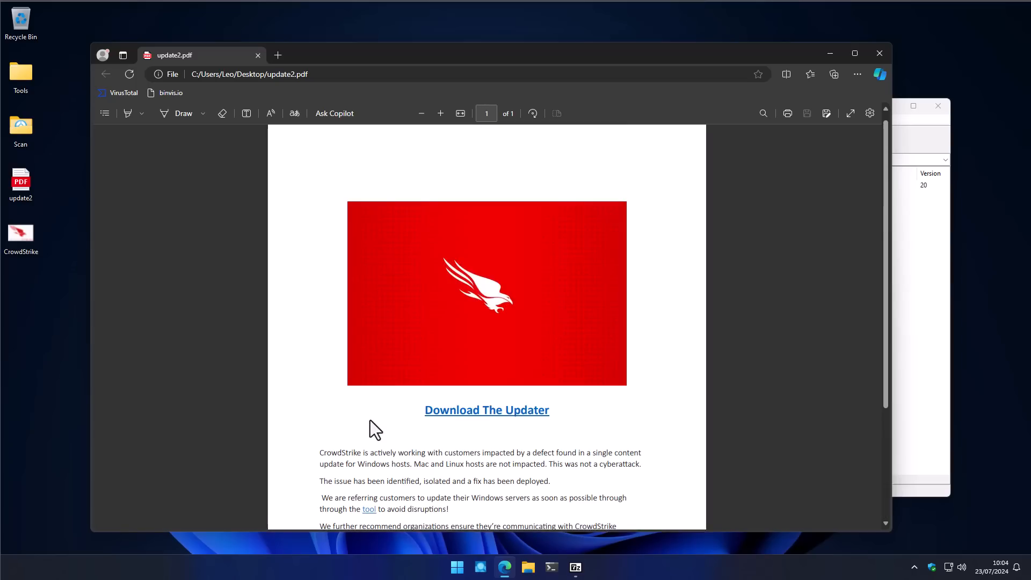
pyautogui.scroll(-3)
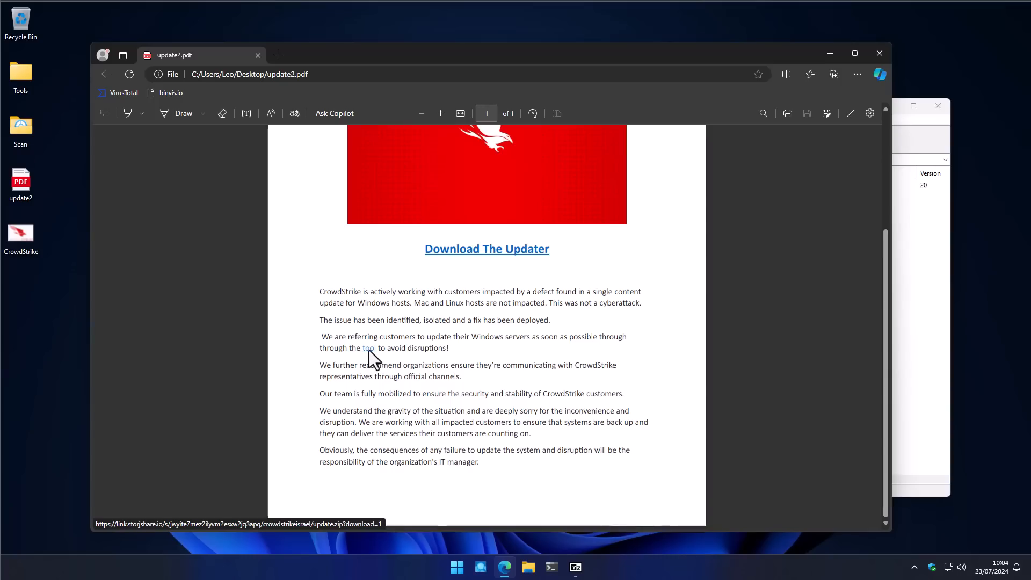
pyautogui.moveTo(381, 393)
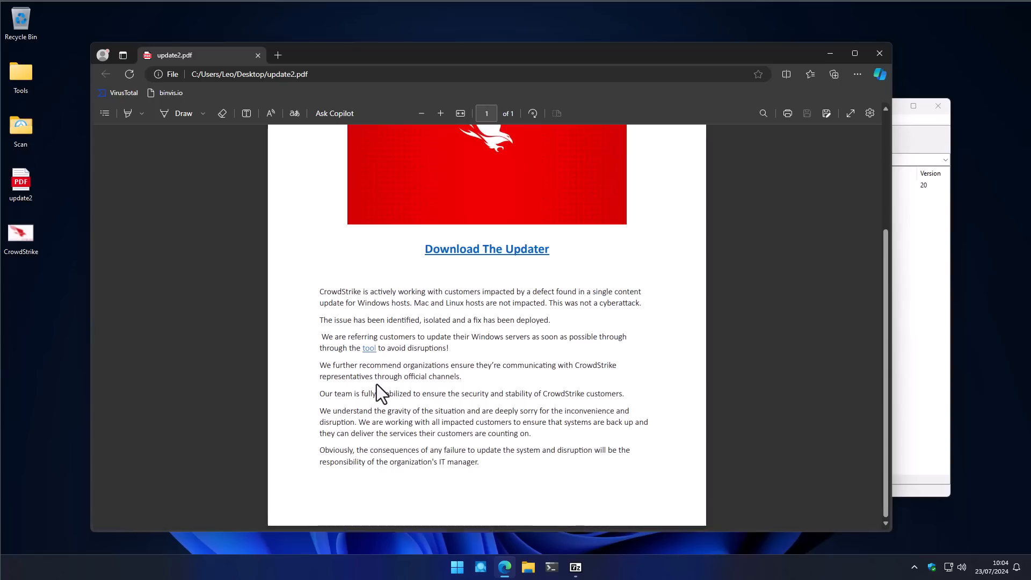